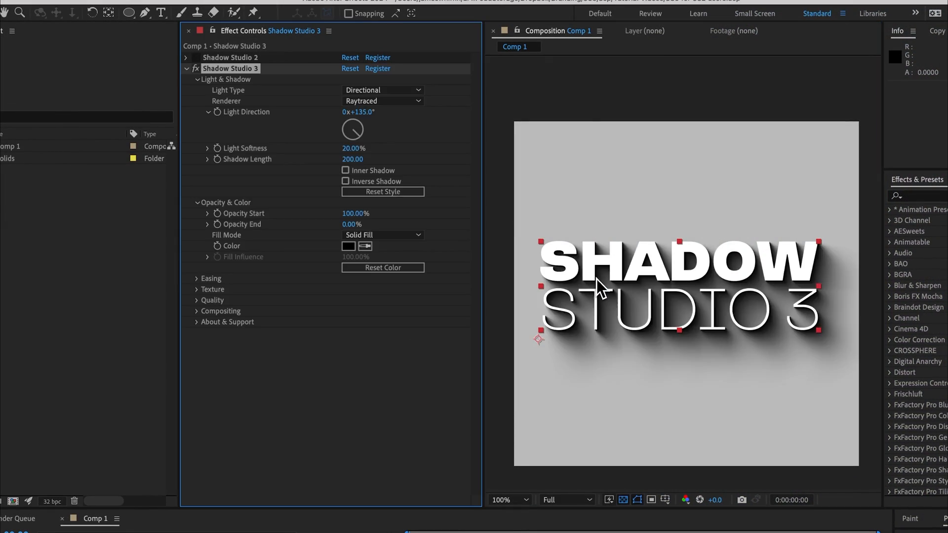
Step: Expand Shadow Studio 2's settings and set Shadow Studio 3's Renderer to Standard
{"action": "left_click", "coordinate": [187, 68]}
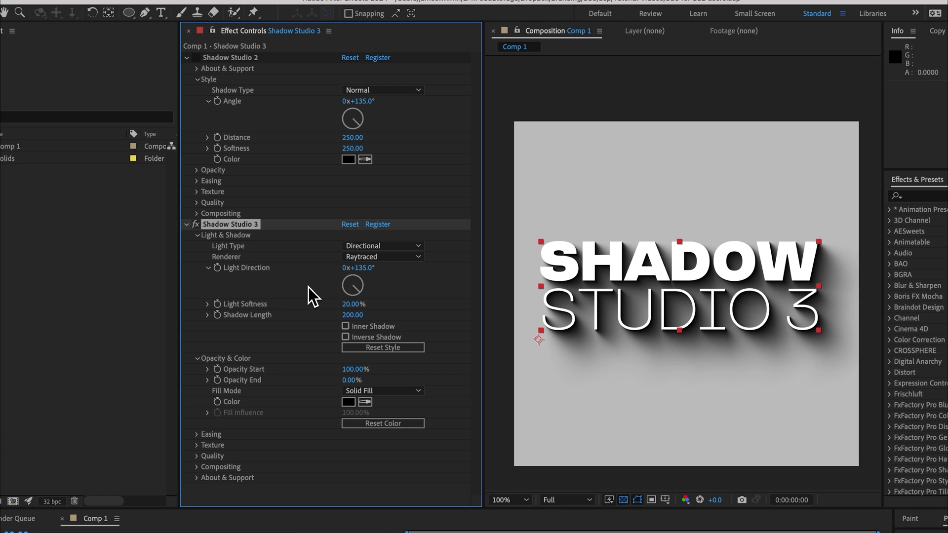
{"action": "mouse_move", "coordinate": [226, 77]}
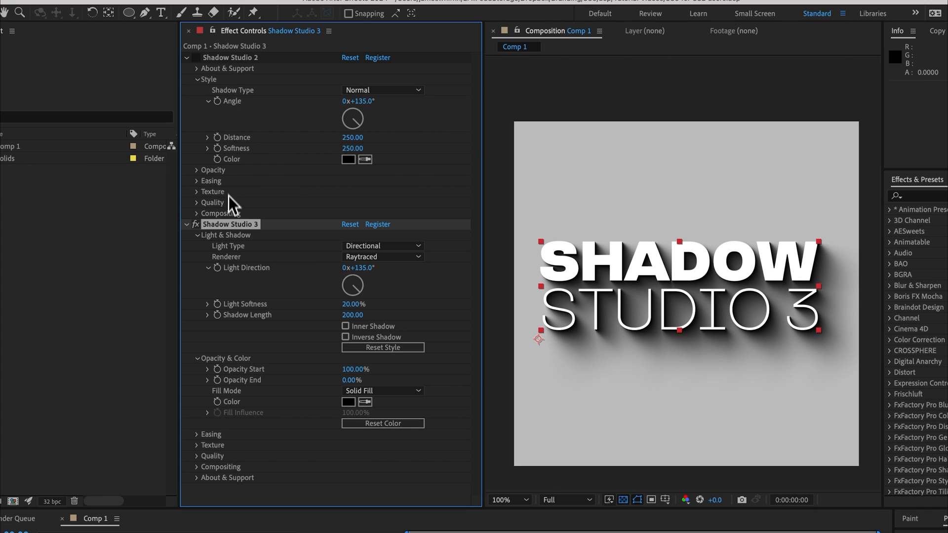
{"action": "mouse_move", "coordinate": [235, 256]}
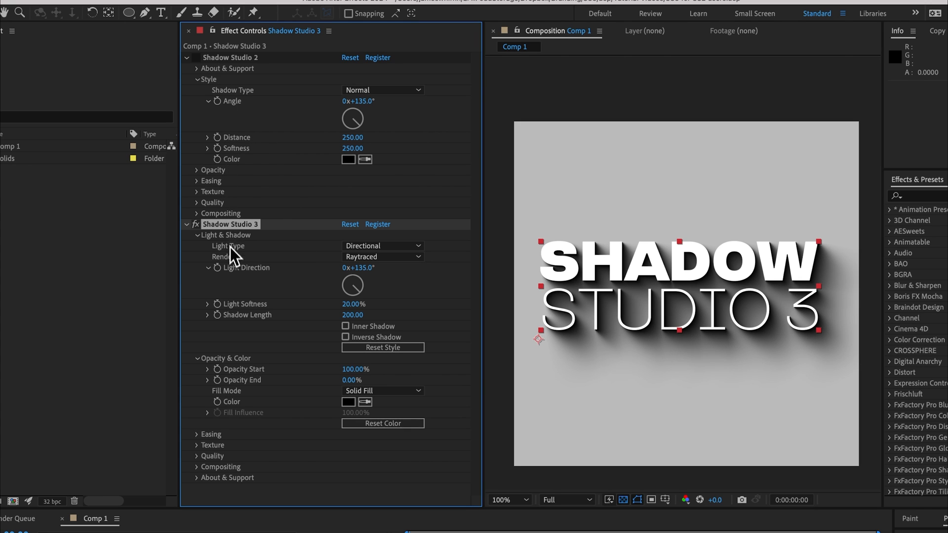
{"action": "left_click", "coordinate": [383, 257]}
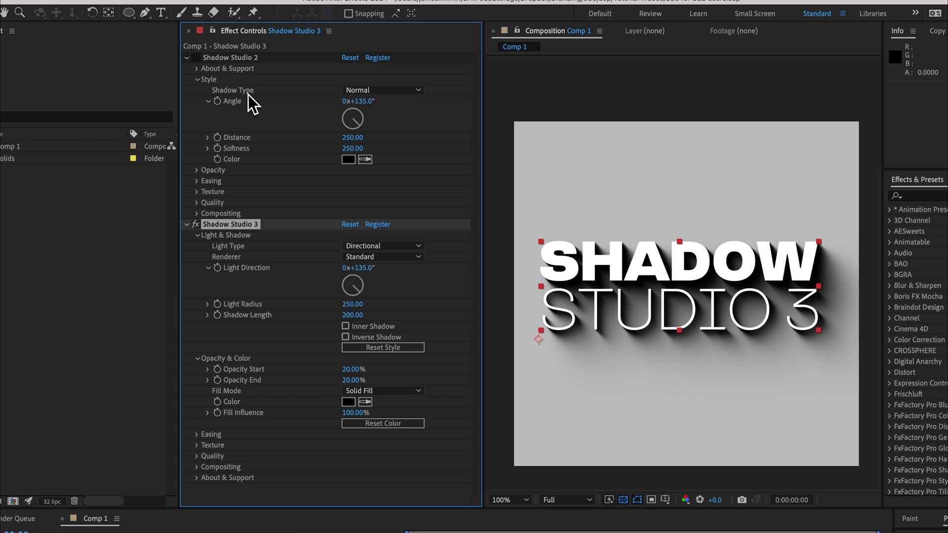
{"action": "mouse_move", "coordinate": [235, 259]}
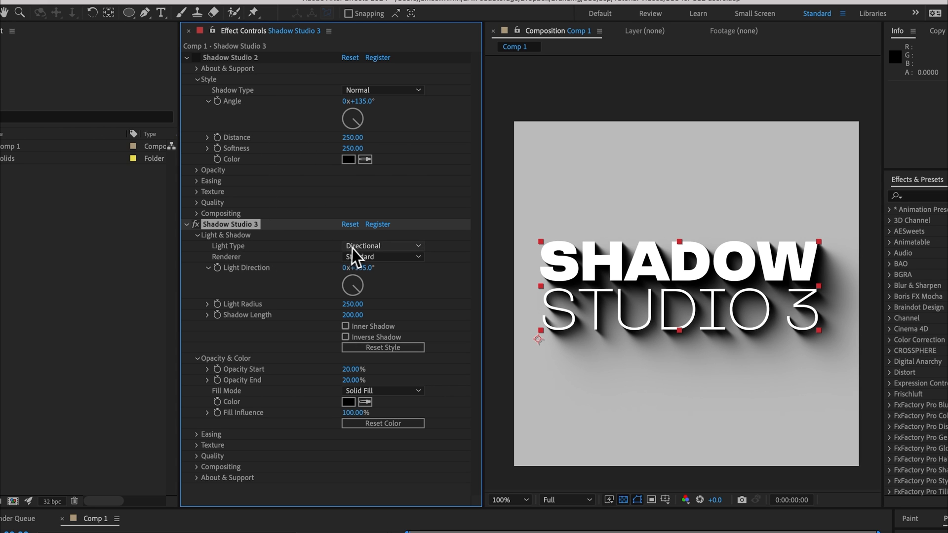
Step: Cast the Shadow Studio 3 shadow from a Point light and adjust its radius around the text
{"action": "left_click", "coordinate": [384, 246]}
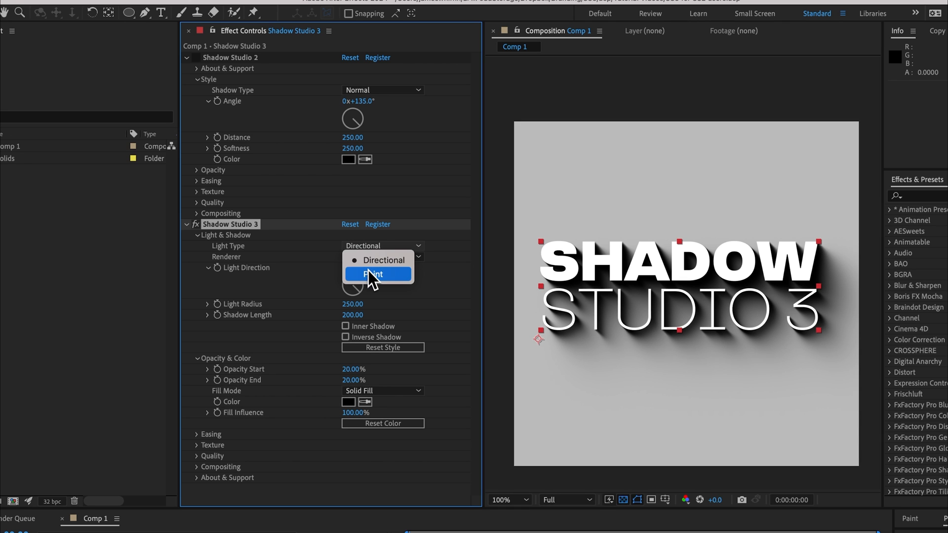
{"action": "left_click", "coordinate": [373, 274]}
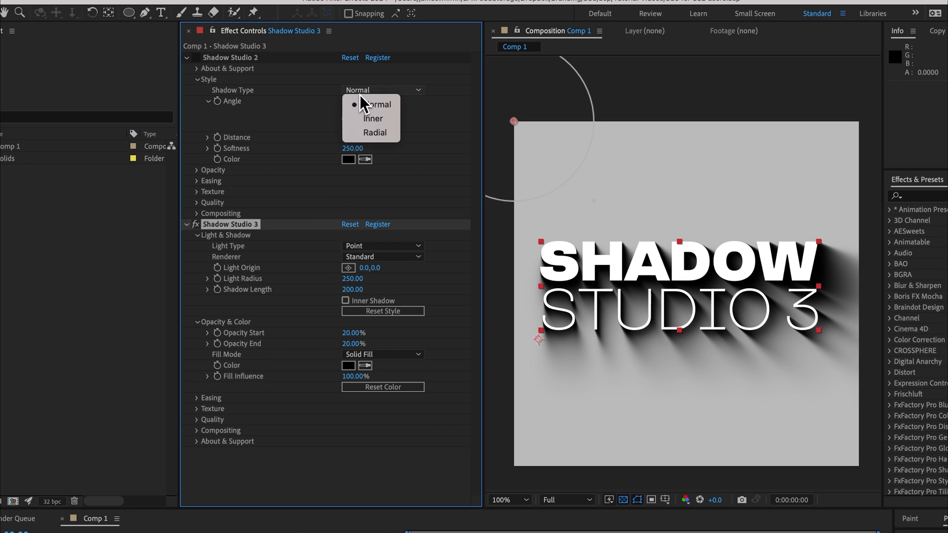
{"action": "left_click", "coordinate": [375, 104]}
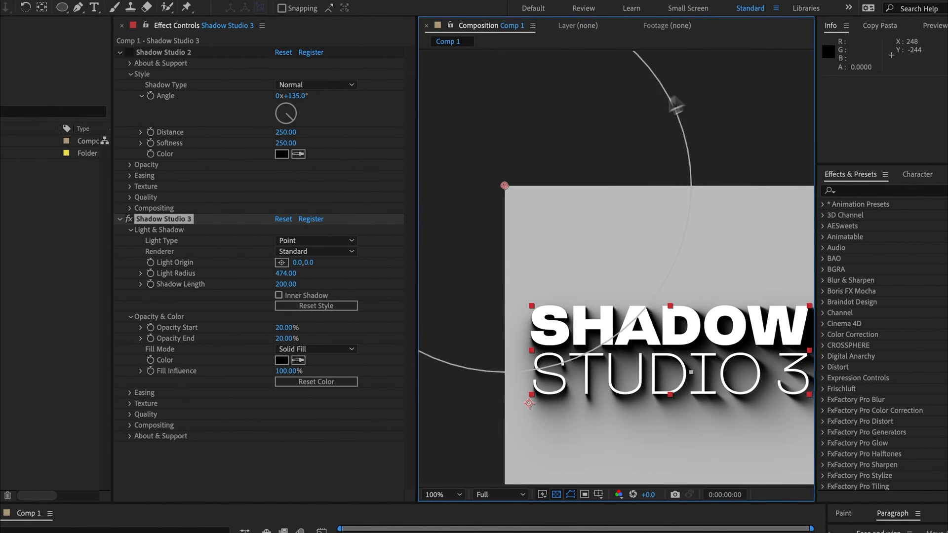
{"action": "left_click_drag", "start_coordinate": [285, 273], "coordinate": [317, 279]}
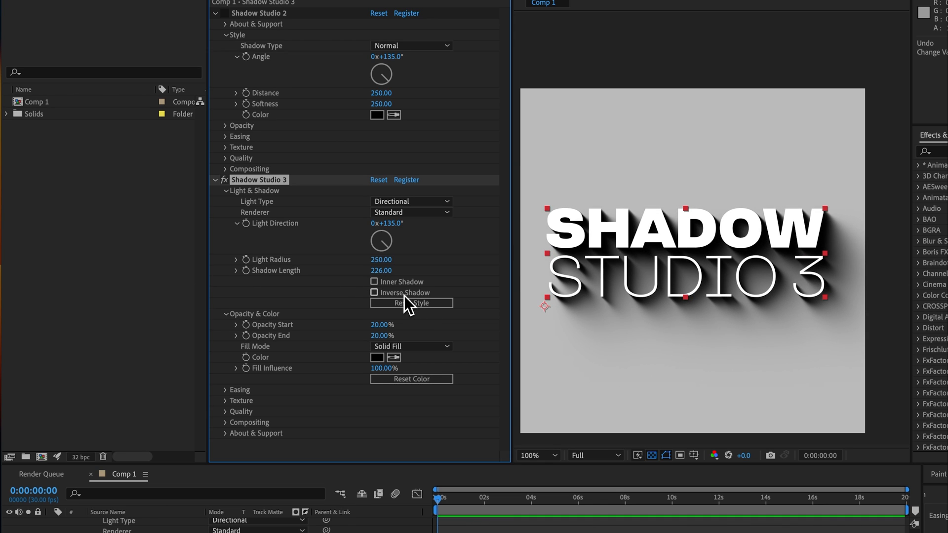
Step: Try Inverse Shadow and Inner Shadow, keeping only the Point light type
{"action": "left_click", "coordinate": [374, 292]}
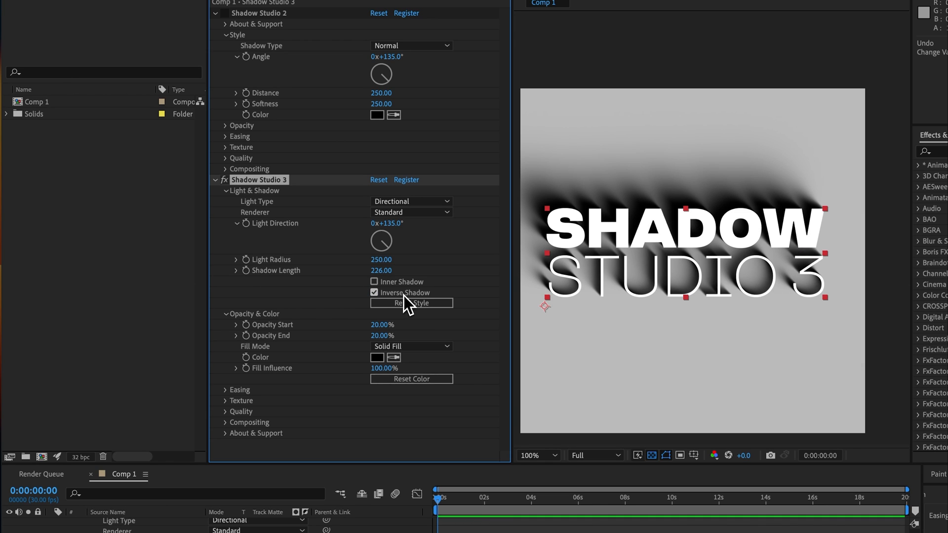
{"action": "left_click", "coordinate": [375, 292]}
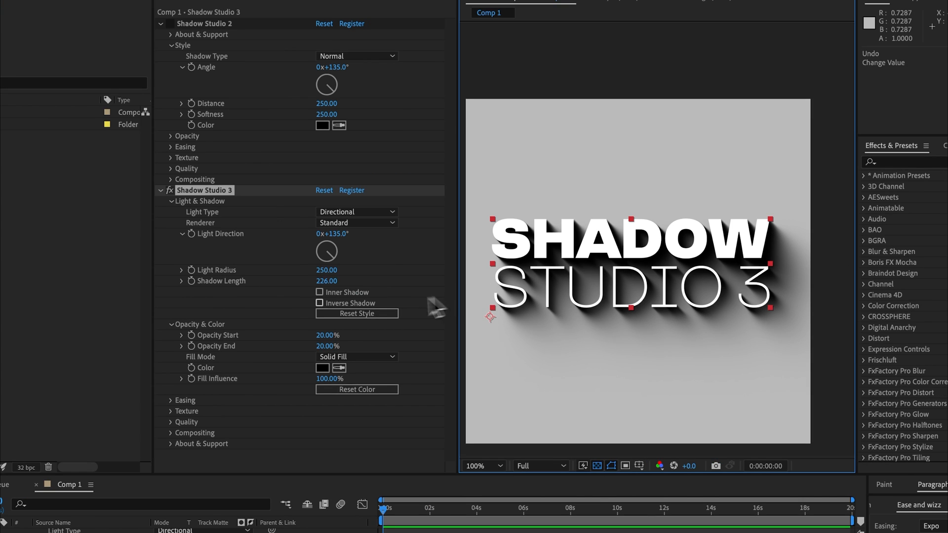
{"action": "left_click", "coordinate": [356, 55]}
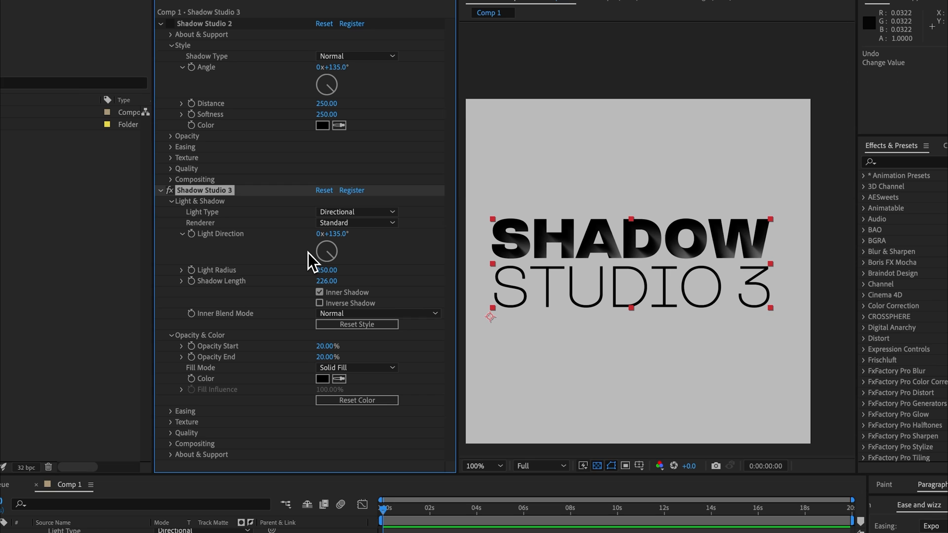
{"action": "mouse_move", "coordinate": [346, 228]}
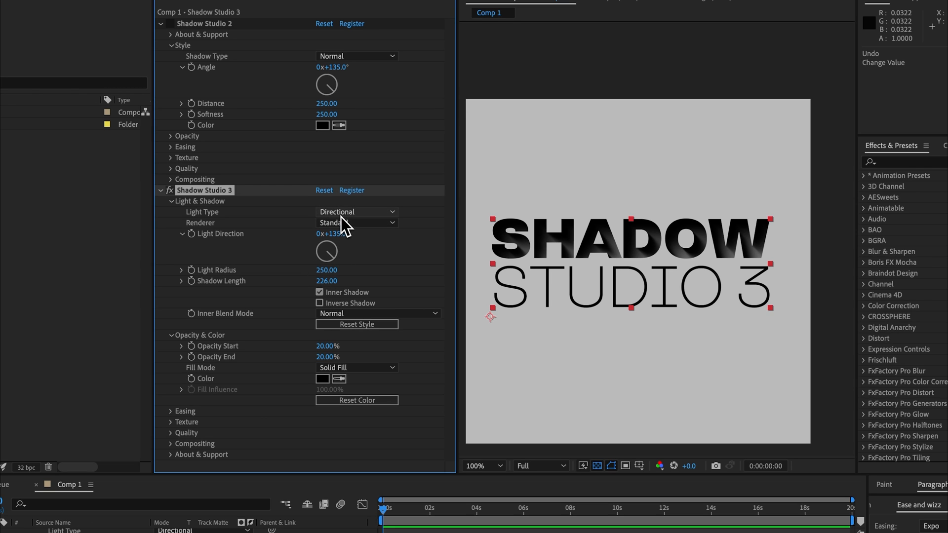
{"action": "left_click", "coordinate": [357, 211]}
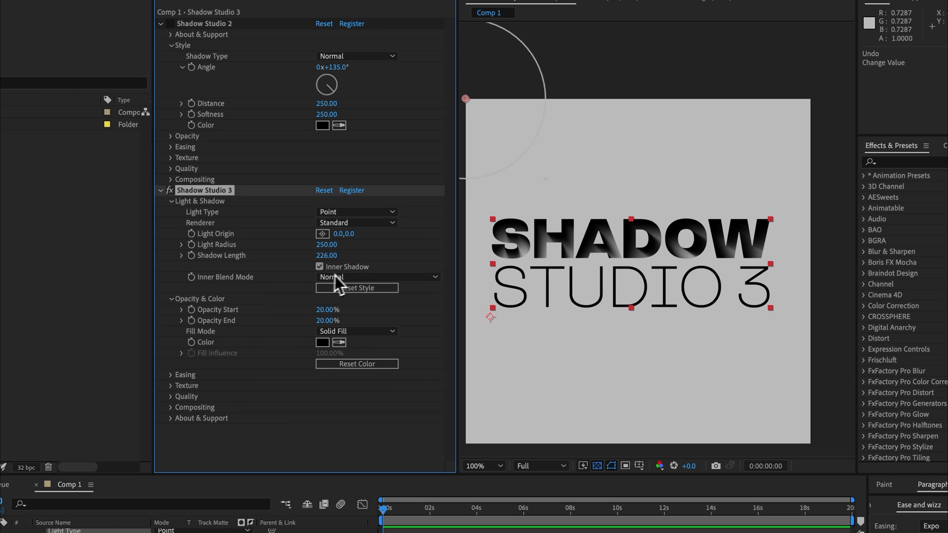
{"action": "left_click", "coordinate": [376, 277]}
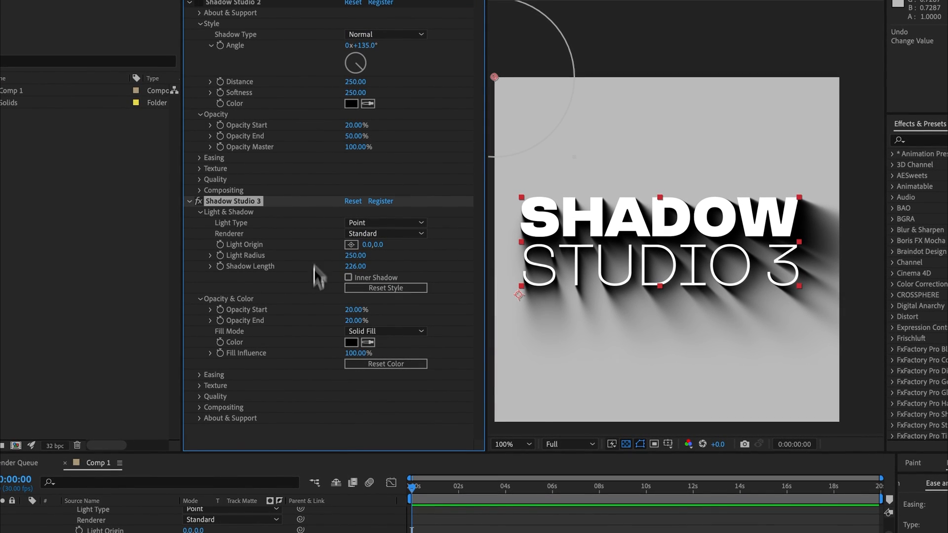
{"action": "mouse_move", "coordinate": [304, 344]}
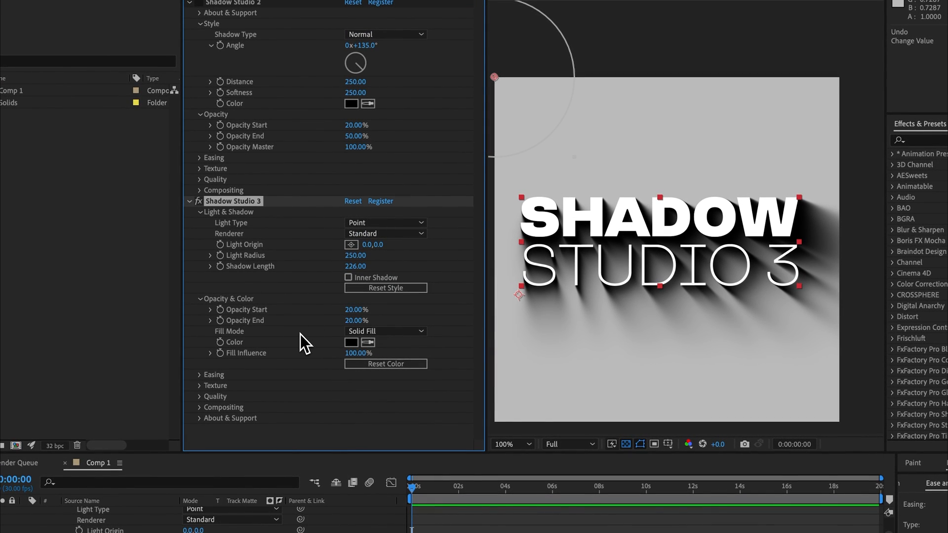
Step: Set Fill Mode to Gradient Fill and shift the gradient colours from blue into pink
{"action": "left_click", "coordinate": [385, 332]}
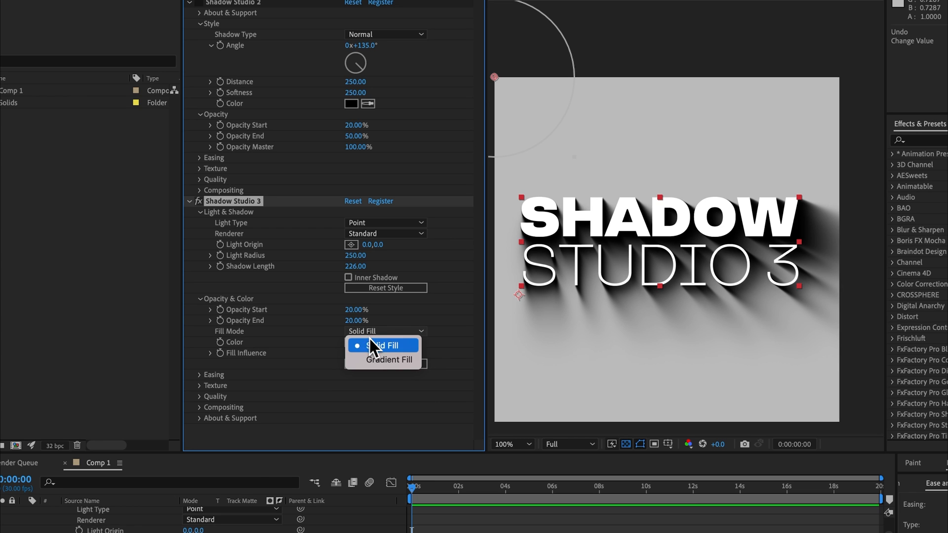
{"action": "left_click", "coordinate": [384, 359]}
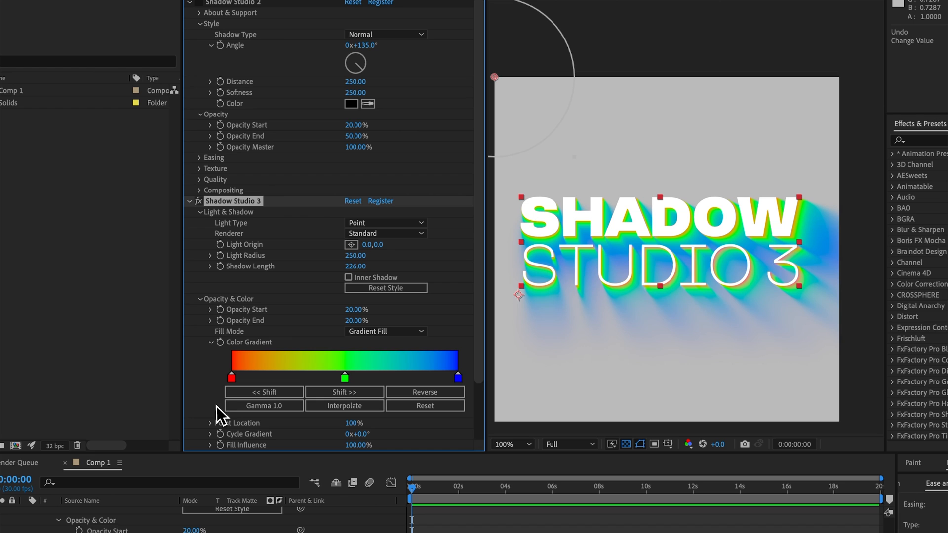
{"action": "left_click", "coordinate": [344, 392]}
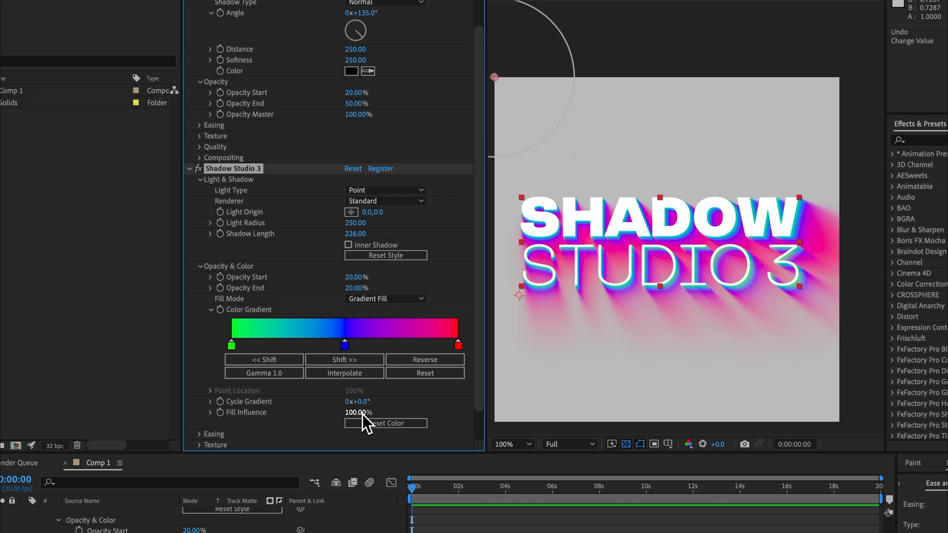
{"action": "left_click", "coordinate": [385, 298]}
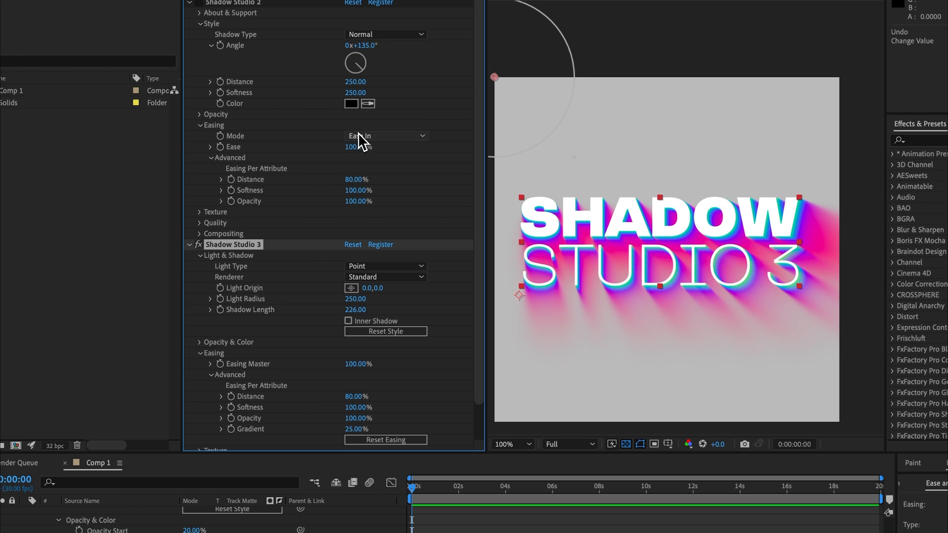
Step: Under Easing > Advanced, raise the Gradient easing from 25% to about 61%
{"action": "left_click", "coordinate": [386, 135]}
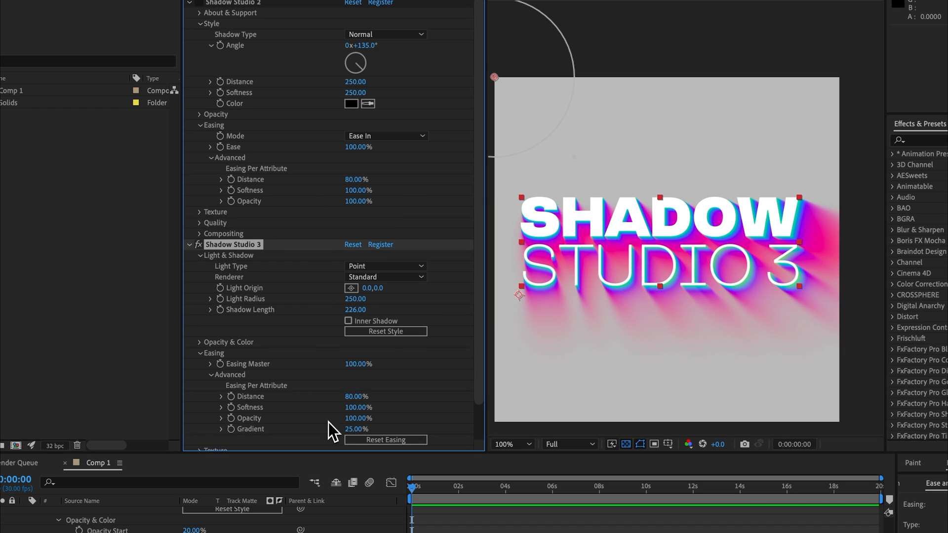
{"action": "left_click_drag", "start_coordinate": [355, 429], "coordinate": [378, 428]}
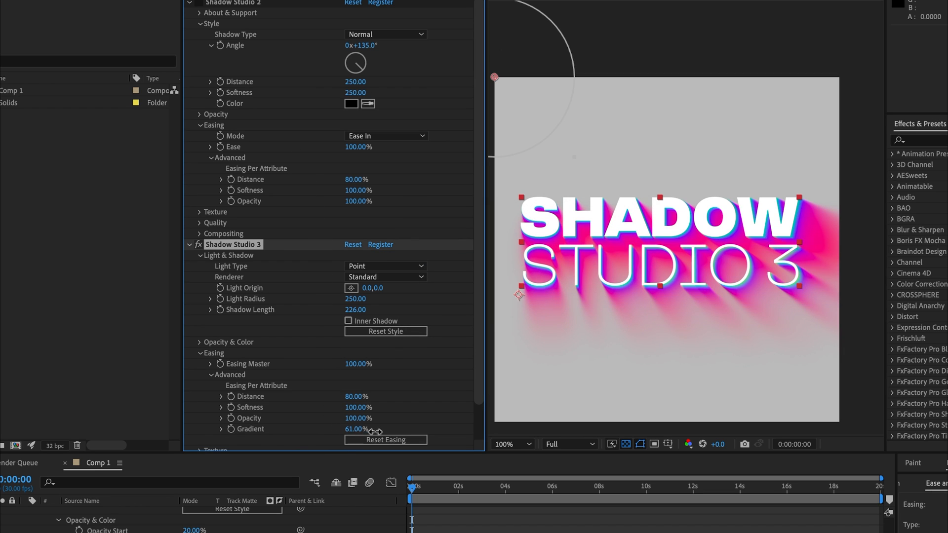
{"action": "left_click_drag", "start_coordinate": [375, 429], "coordinate": [283, 428]}
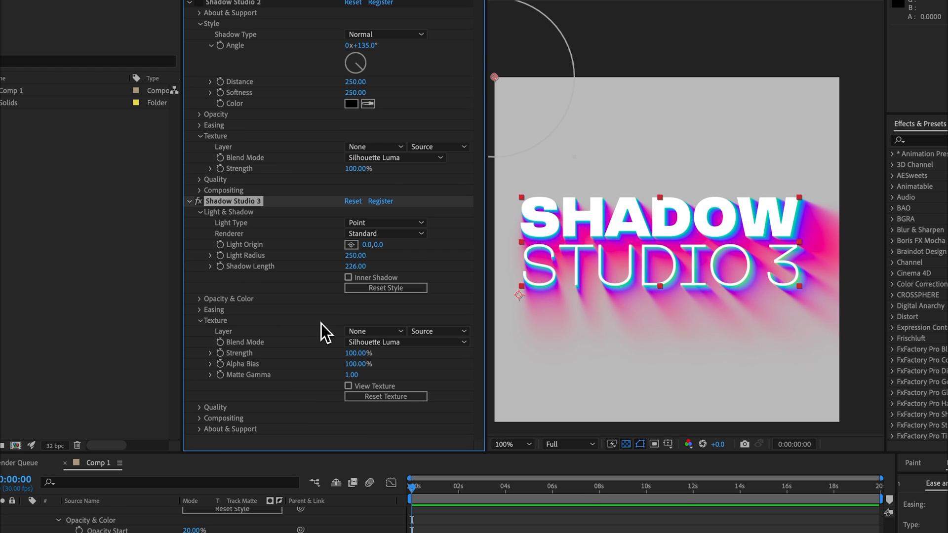
{"action": "mouse_move", "coordinate": [310, 376]}
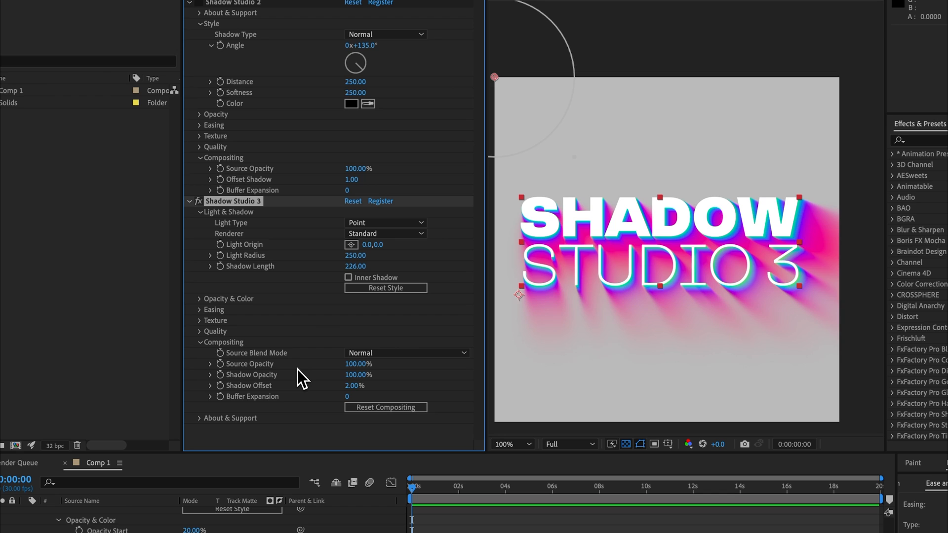
{"action": "mouse_move", "coordinate": [296, 213]}
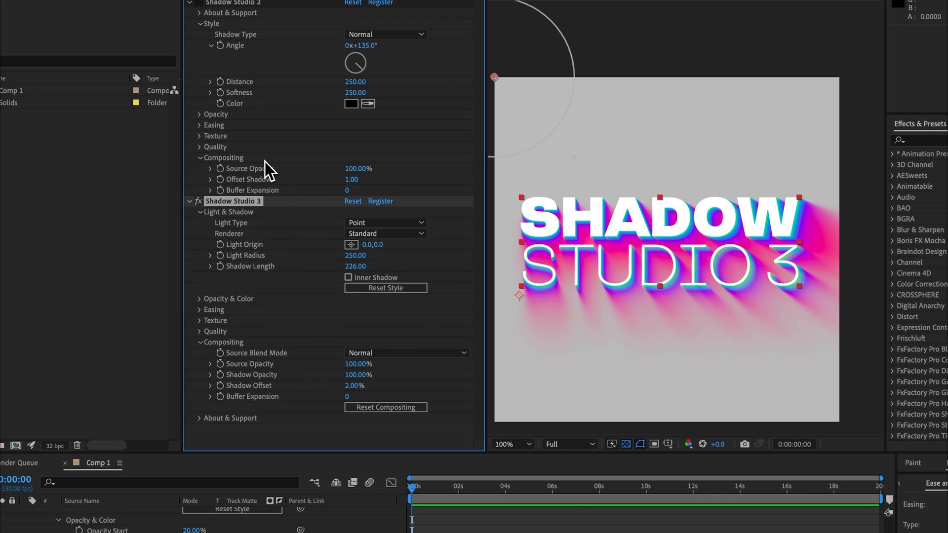
{"action": "mouse_move", "coordinate": [353, 357]}
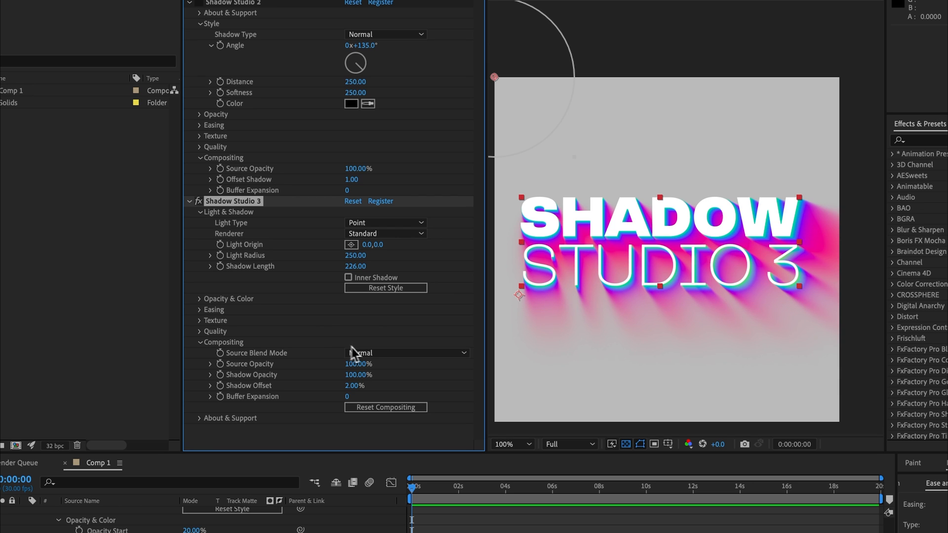
Step: Set Shadow Studio 3's source blend mode to Silhouette Alpha and collapse the group
{"action": "left_click", "coordinate": [406, 352]}
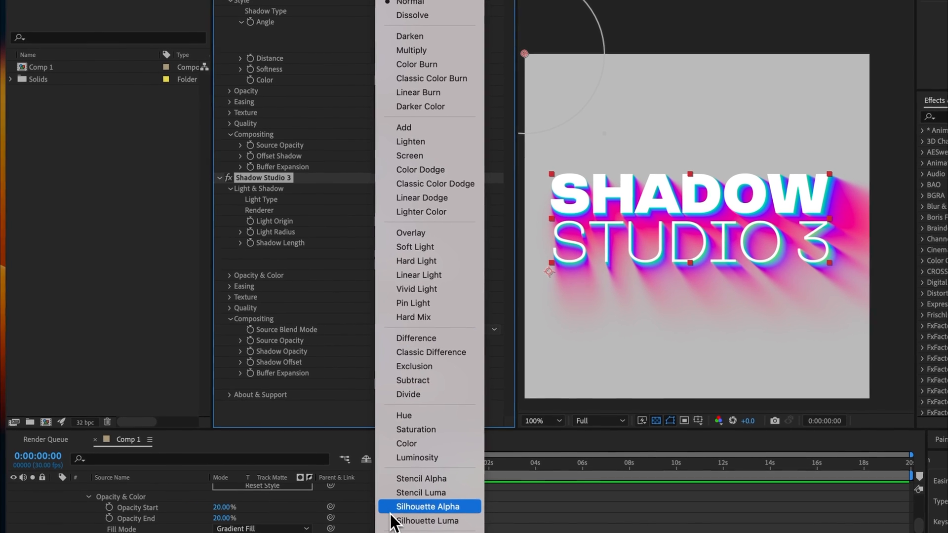
{"action": "left_click", "coordinate": [427, 506]}
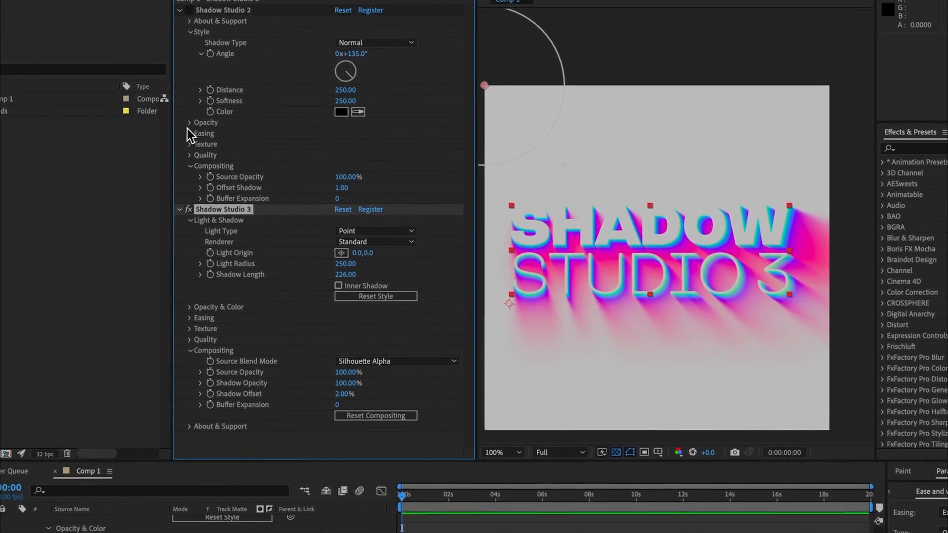
{"action": "left_click", "coordinate": [190, 123]}
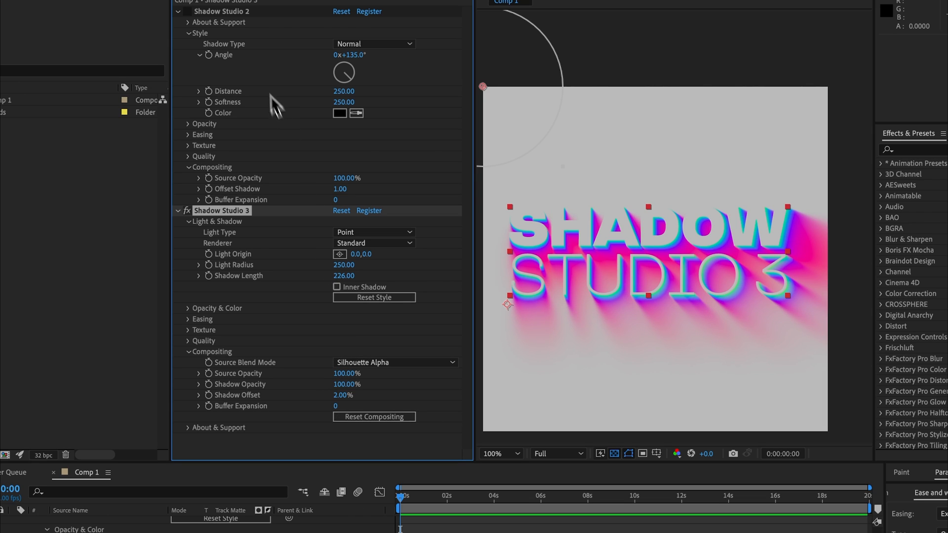
{"action": "mouse_move", "coordinate": [260, 79]}
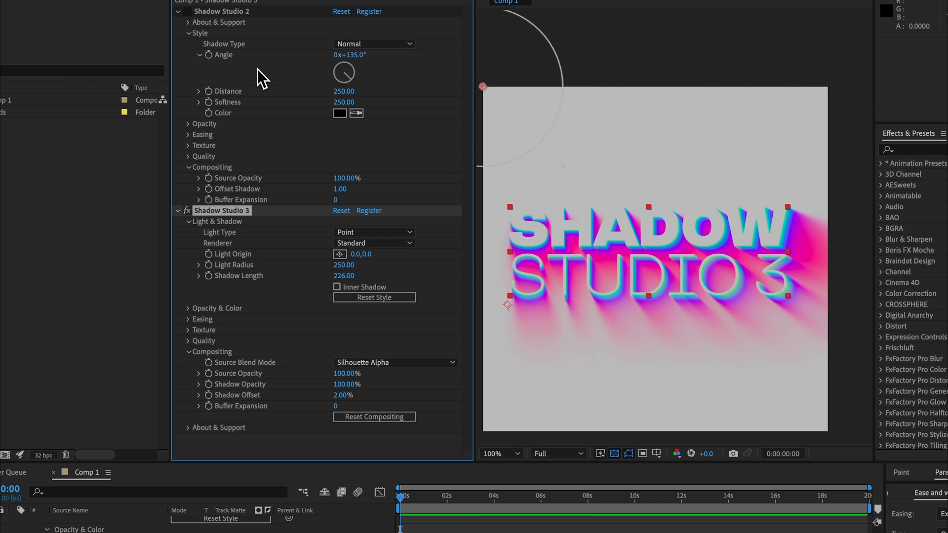
{"action": "mouse_move", "coordinate": [328, 419]}
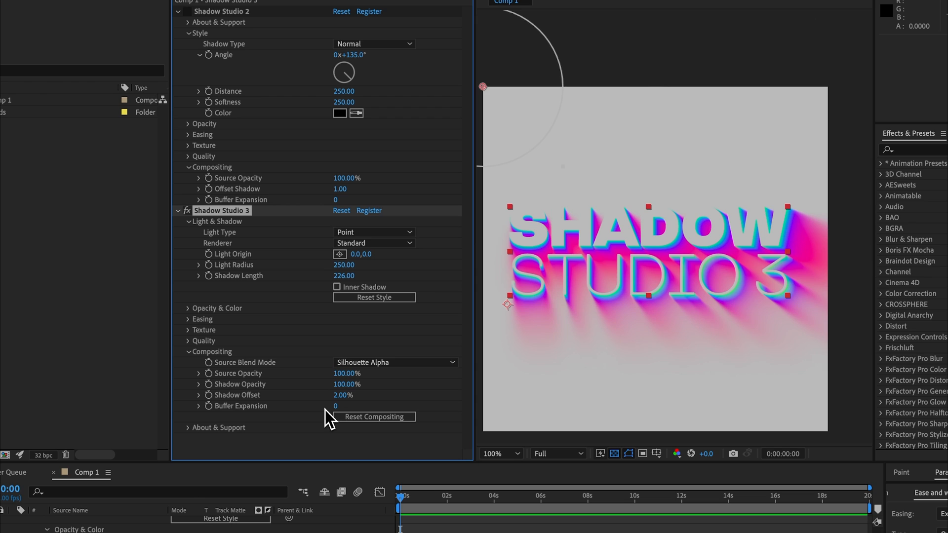
{"action": "mouse_move", "coordinate": [337, 419]}
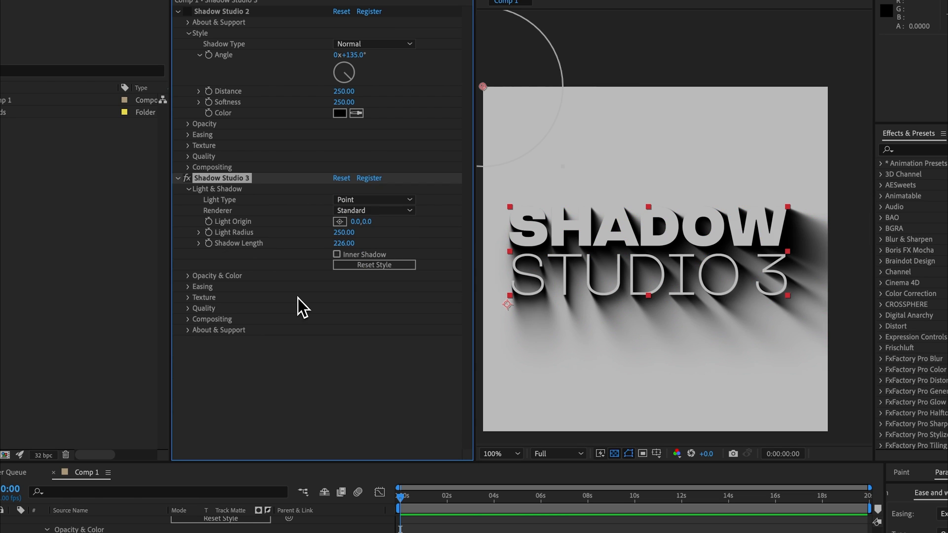
{"action": "mouse_move", "coordinate": [302, 220]}
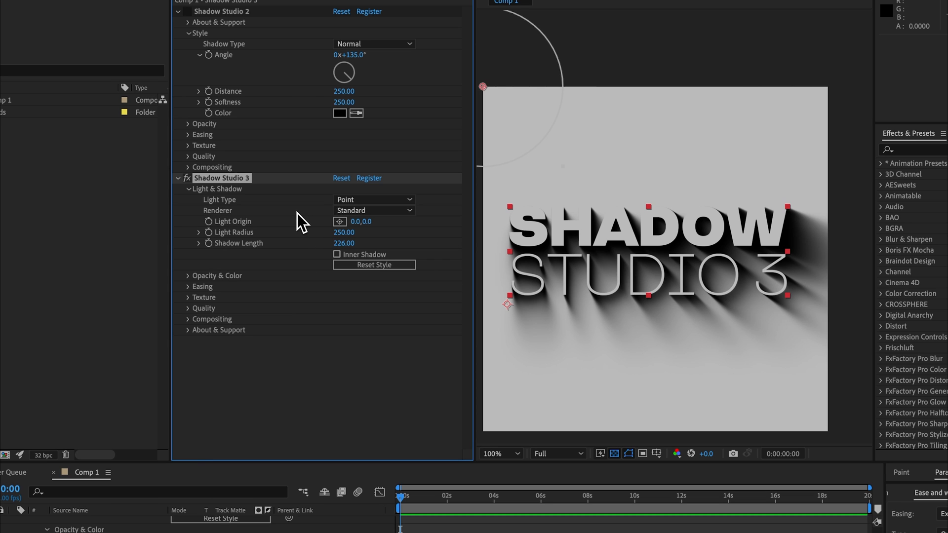
Step: Set Renderer to Raytraced with Inverse Shadow and Auto Shadow Length enabled
{"action": "left_click", "coordinate": [373, 209]}
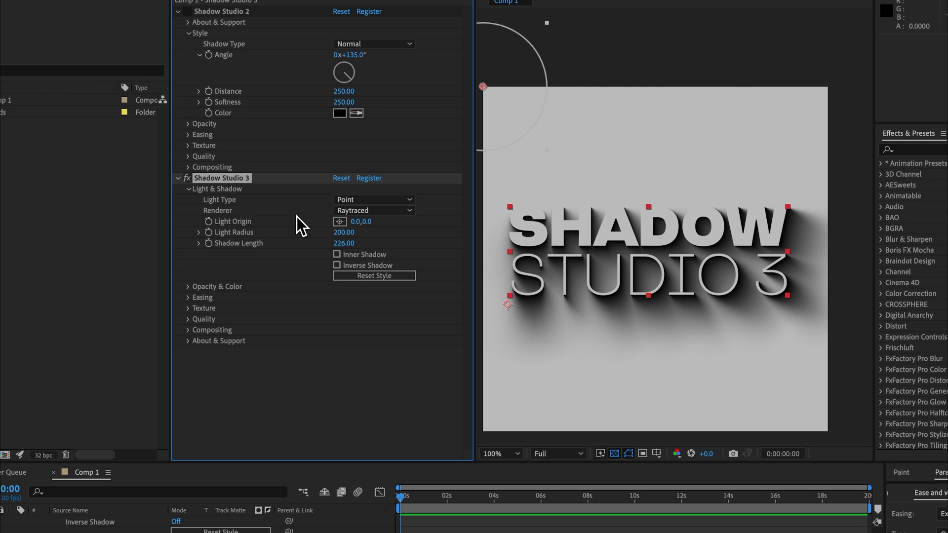
{"action": "left_click", "coordinate": [373, 199]}
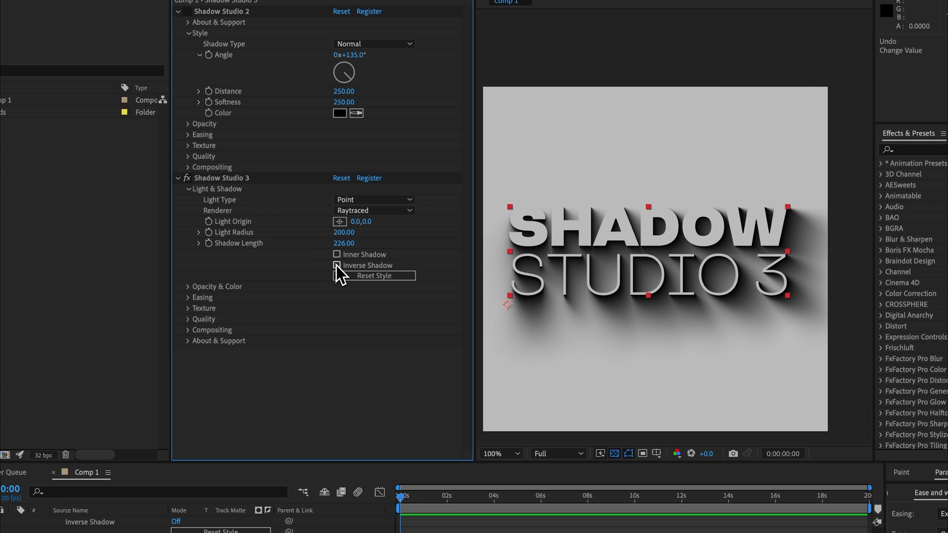
{"action": "left_click", "coordinate": [337, 265]}
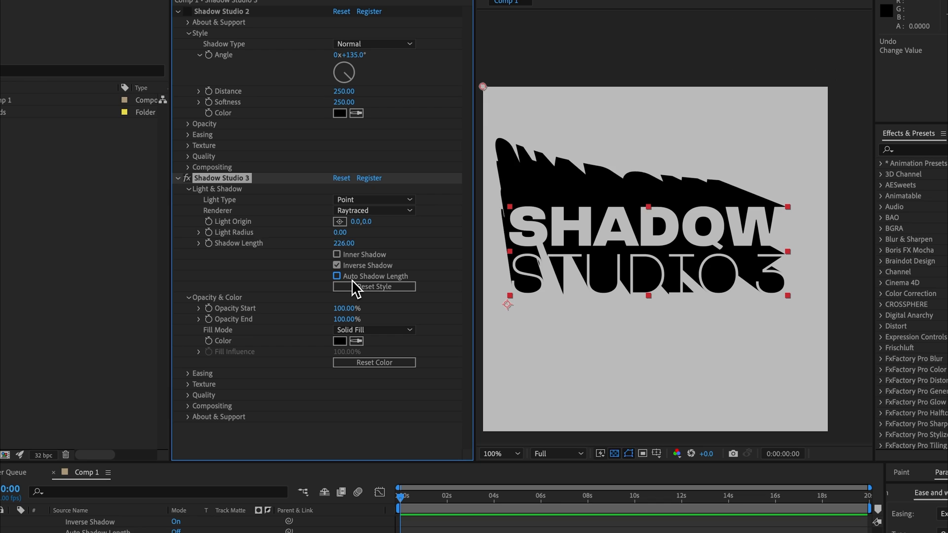
{"action": "left_click", "coordinate": [336, 276]}
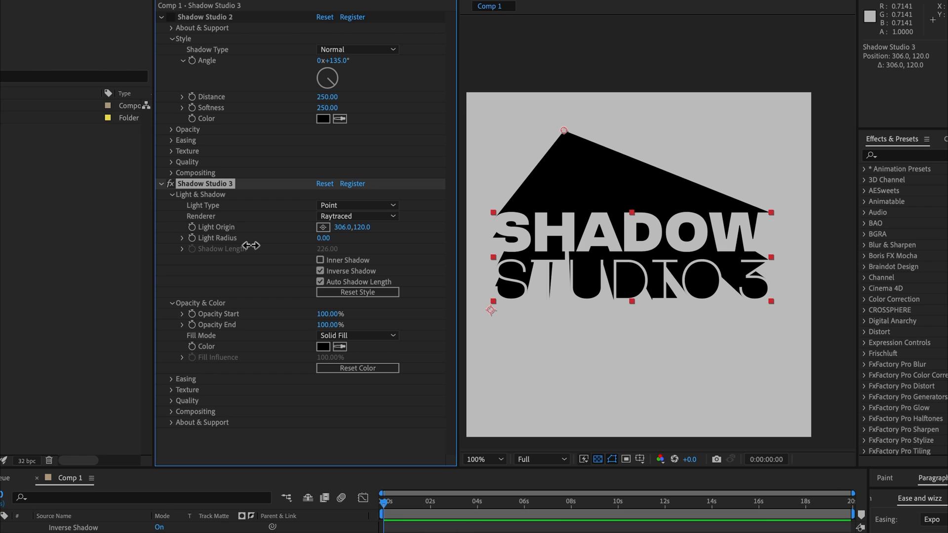
{"action": "mouse_move", "coordinate": [253, 257]}
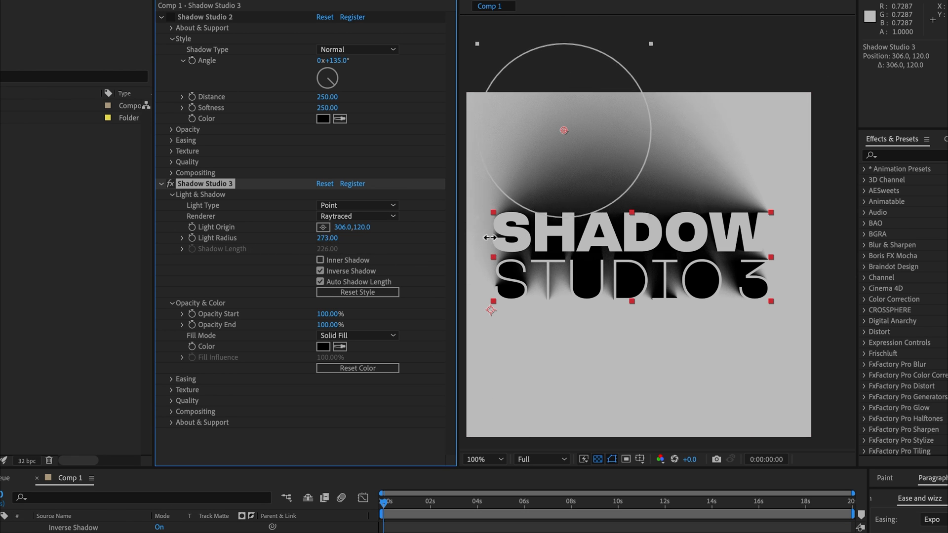
Step: Move the Light Origin below the text, then turn Inverse Shadow back off
{"action": "left_click_drag", "start_coordinate": [564, 130], "coordinate": [629, 401]}
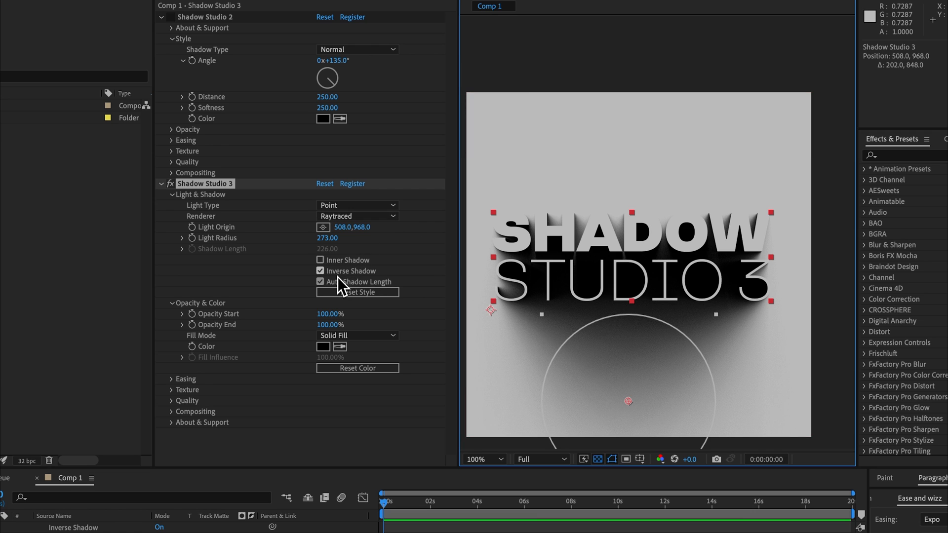
{"action": "left_click", "coordinate": [320, 271]}
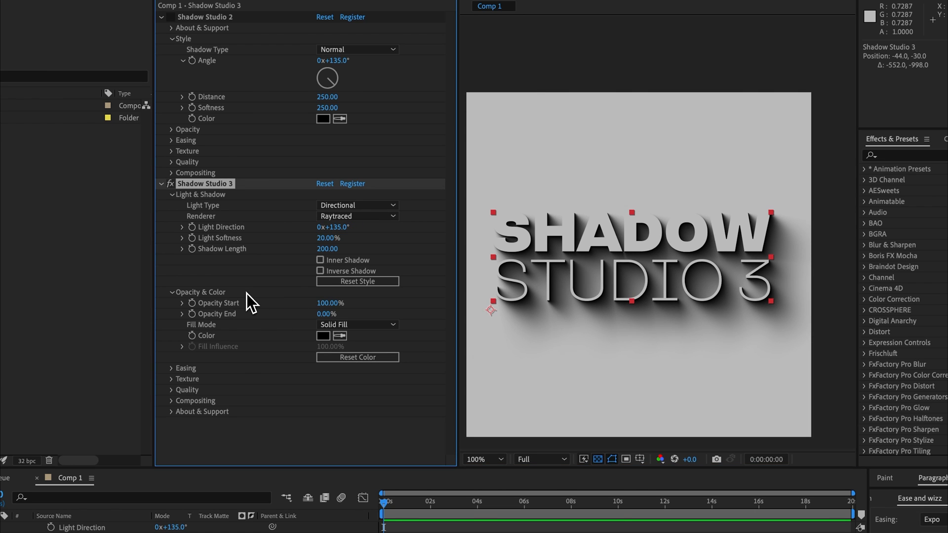
{"action": "mouse_move", "coordinate": [254, 317]}
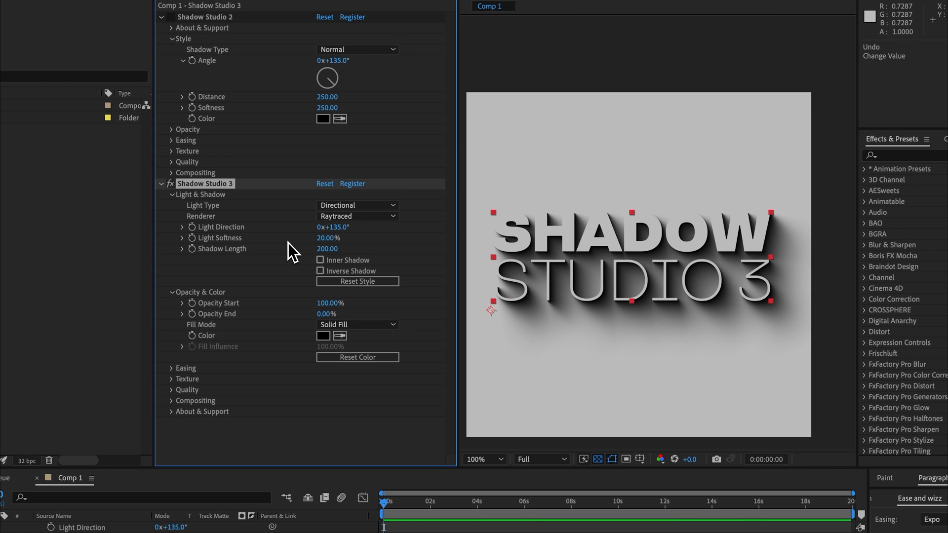
{"action": "mouse_move", "coordinate": [249, 322]}
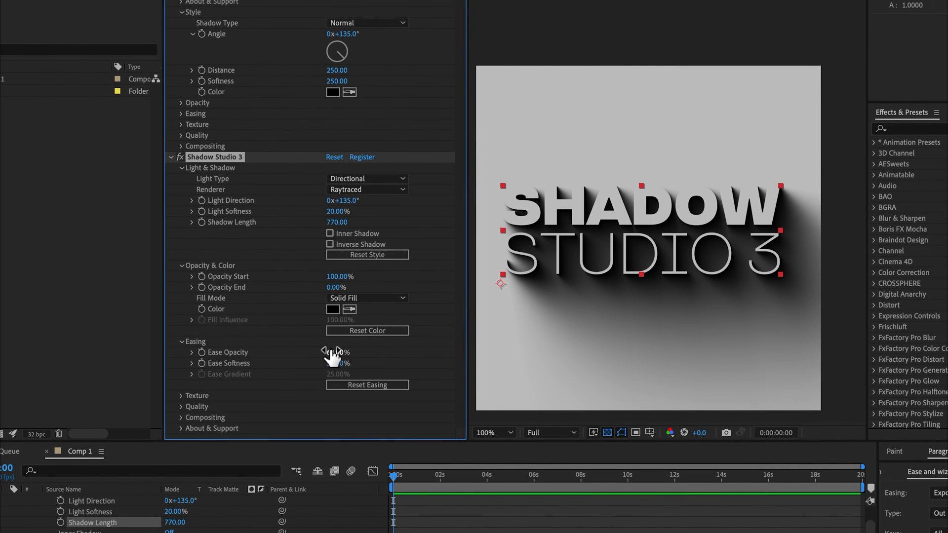
Step: Scrub Ease Opacity to 60% along the 770-long directional shadow
{"action": "left_click_drag", "start_coordinate": [341, 353], "coordinate": [330, 352]}
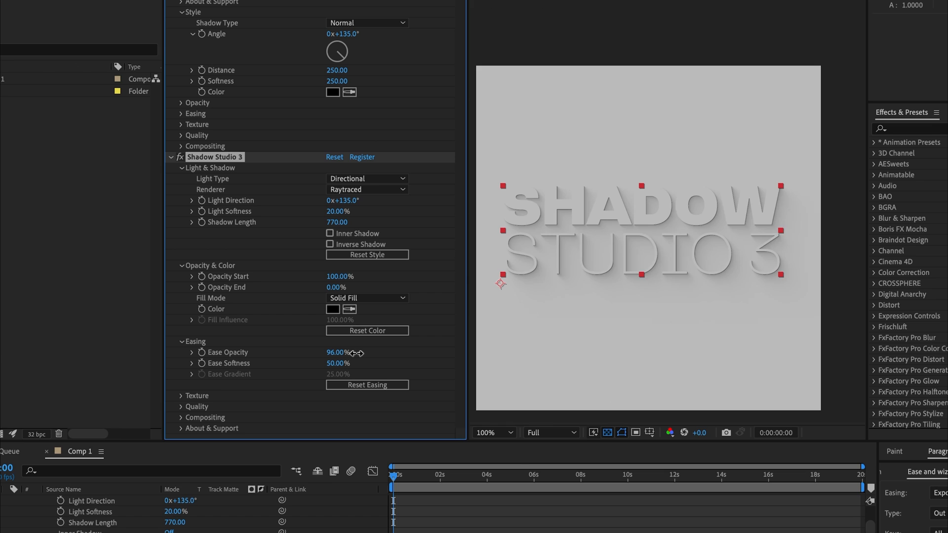
{"action": "left_click", "coordinate": [366, 297]}
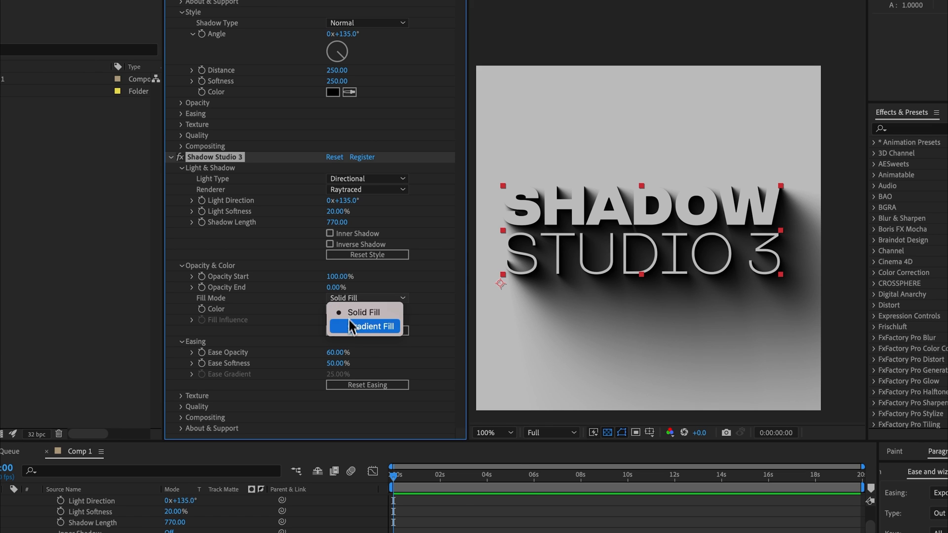
{"action": "left_click", "coordinate": [368, 326]}
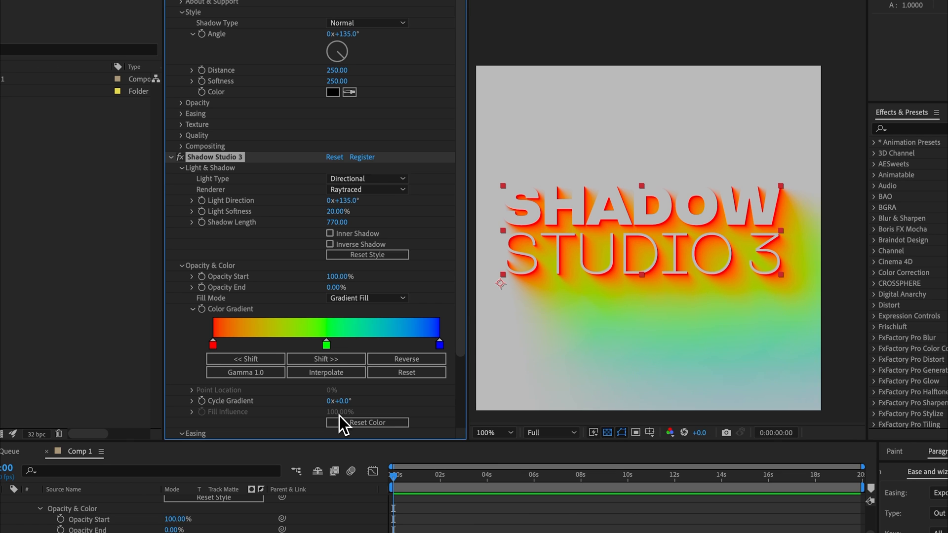
{"action": "mouse_move", "coordinate": [354, 245]}
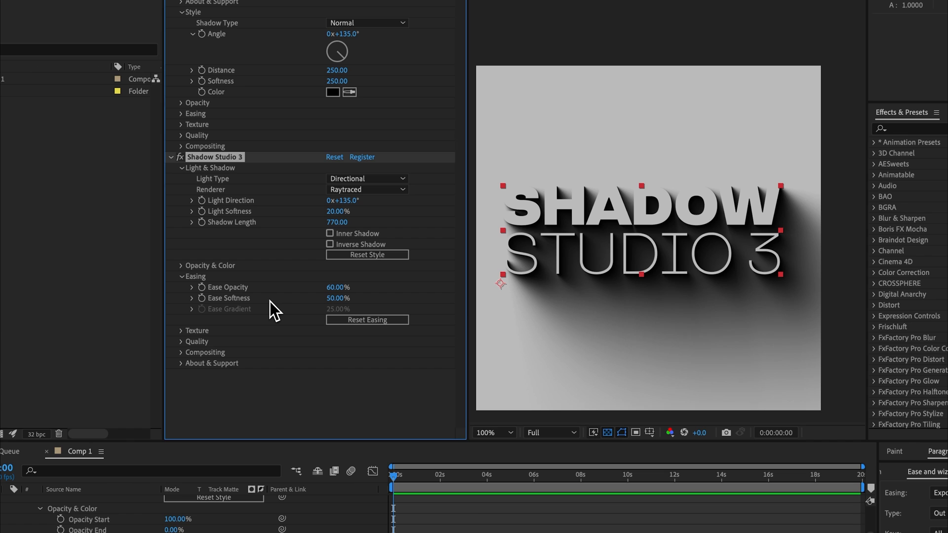
Step: Review the Quality Preset, keeping Moderate, and magnify the viewer on the text
{"action": "left_click", "coordinate": [179, 287]}
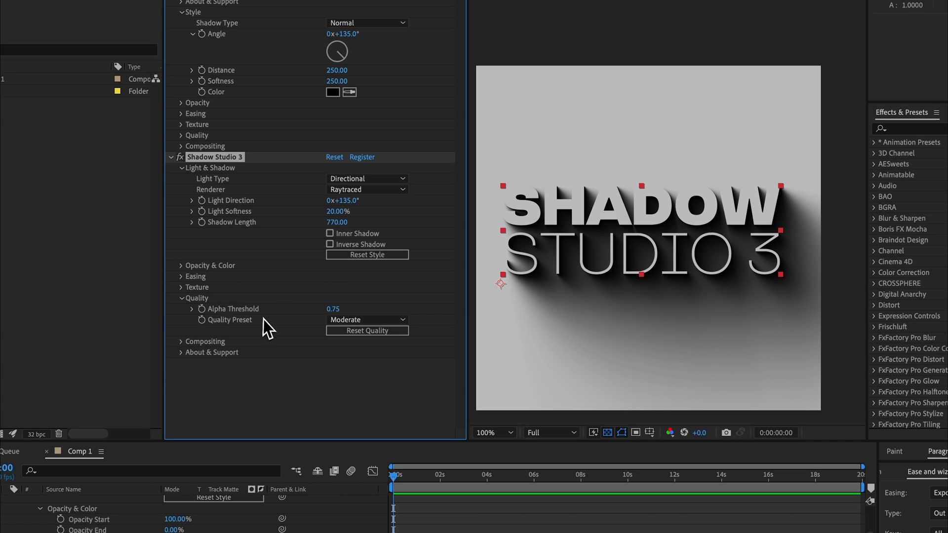
{"action": "left_click", "coordinate": [366, 319]}
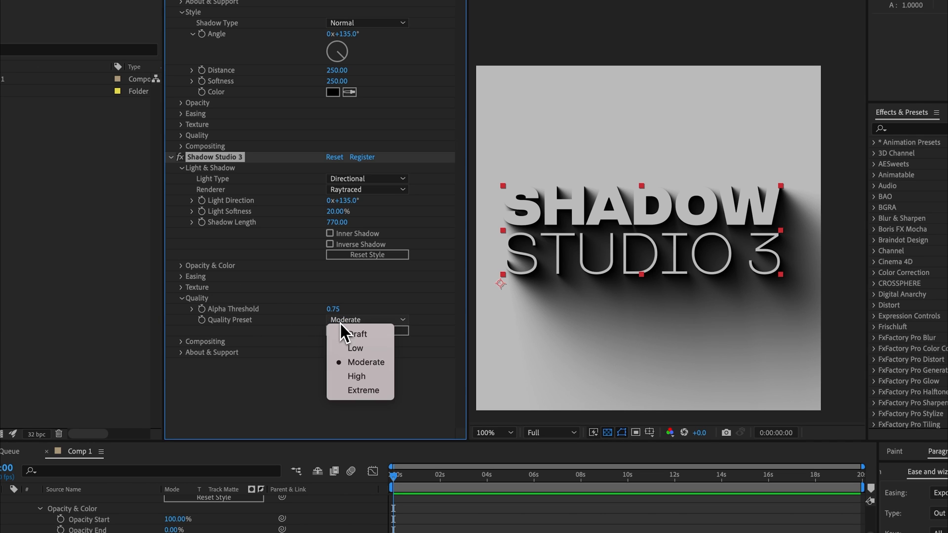
{"action": "mouse_move", "coordinate": [305, 336]}
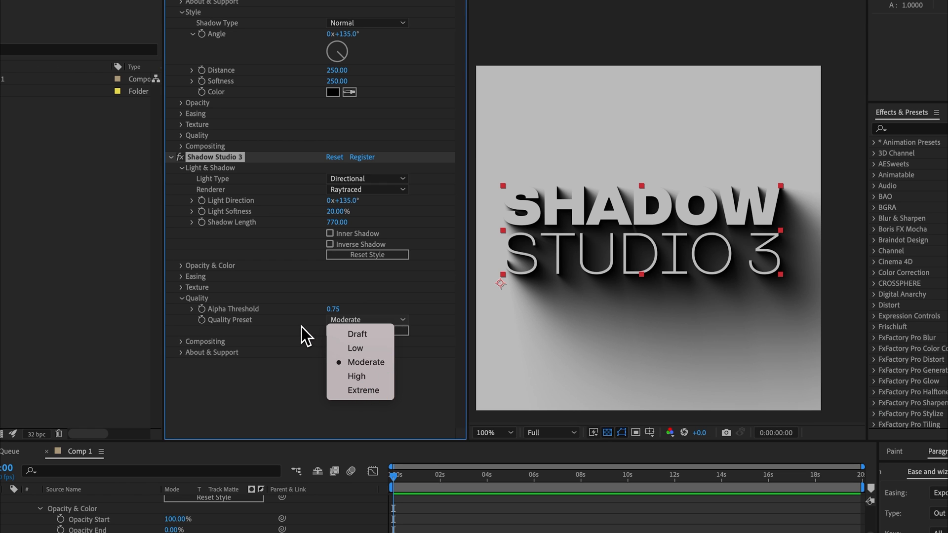
{"action": "left_click", "coordinate": [366, 363]}
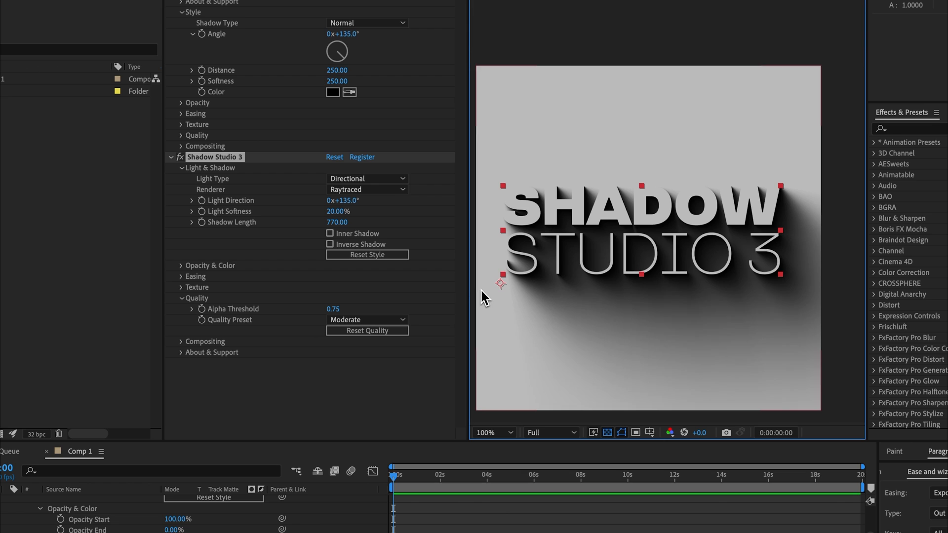
{"action": "left_click", "coordinate": [489, 431]}
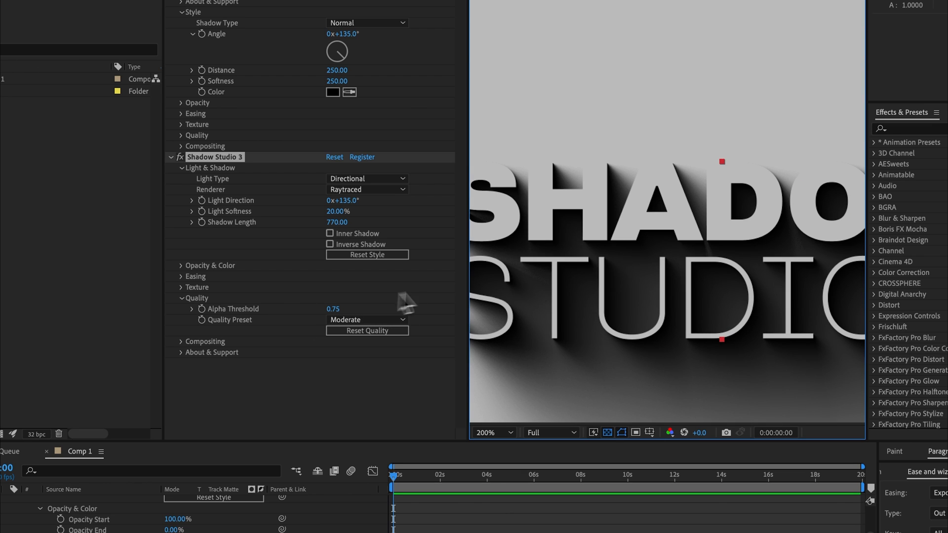
Step: Set Compositing Source Opacity to 0% so only the shadow silhouette shows
{"action": "left_click", "coordinate": [181, 340]}
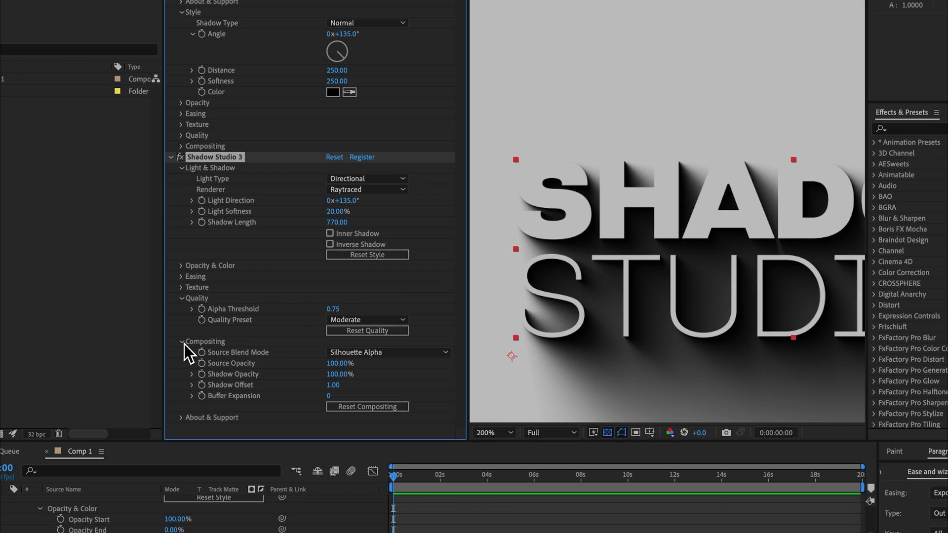
{"action": "left_click_drag", "start_coordinate": [341, 363], "coordinate": [314, 363]}
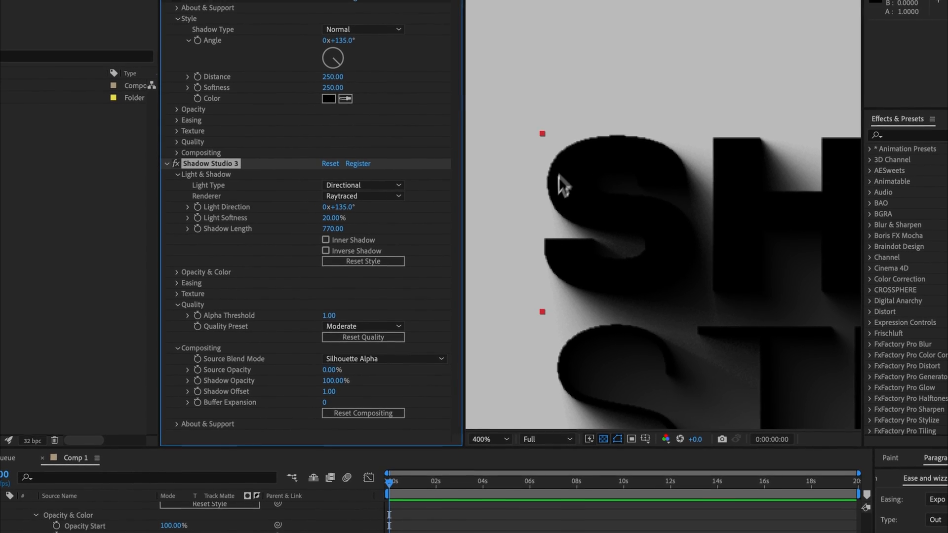
{"action": "left_click_drag", "start_coordinate": [562, 185], "coordinate": [575, 279]}
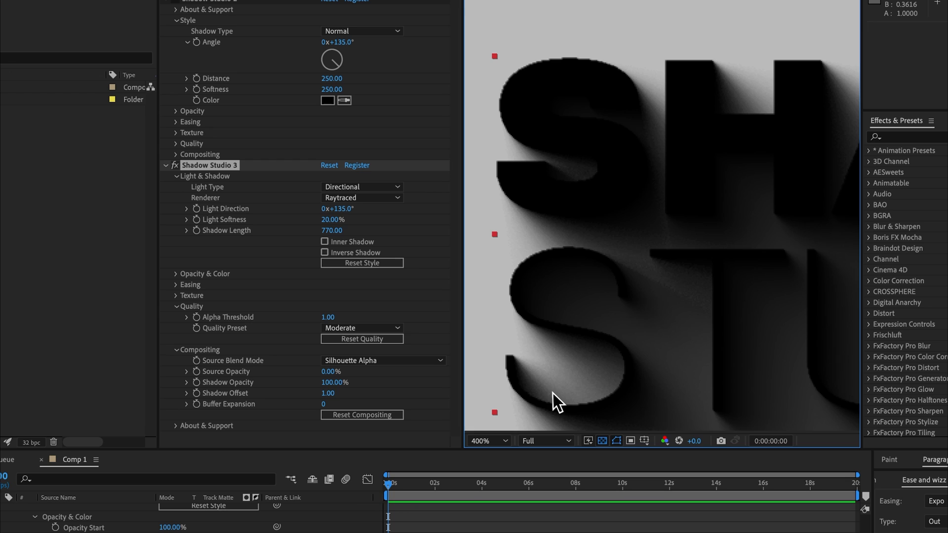
{"action": "mouse_move", "coordinate": [551, 398]}
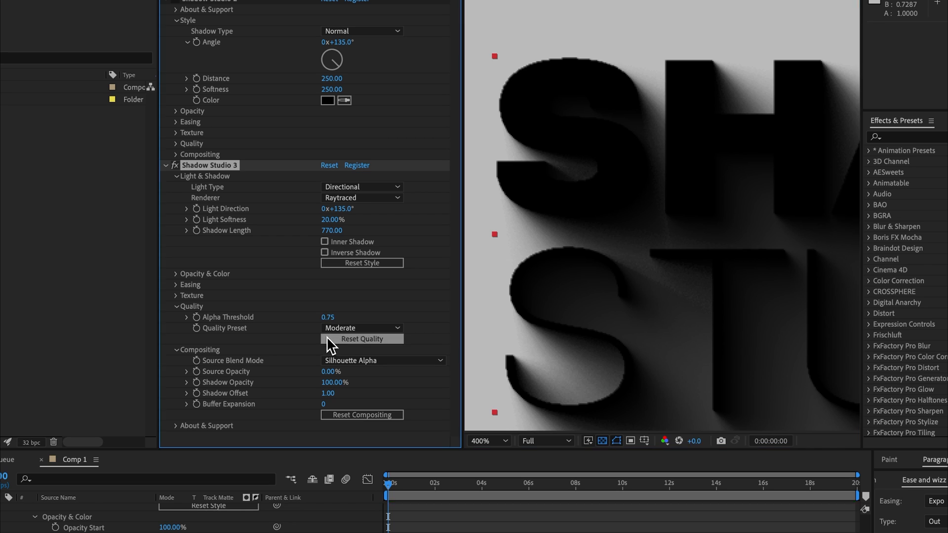
Step: Reset the Quality settings to default and collapse the Quality group
{"action": "left_click", "coordinate": [487, 441]}
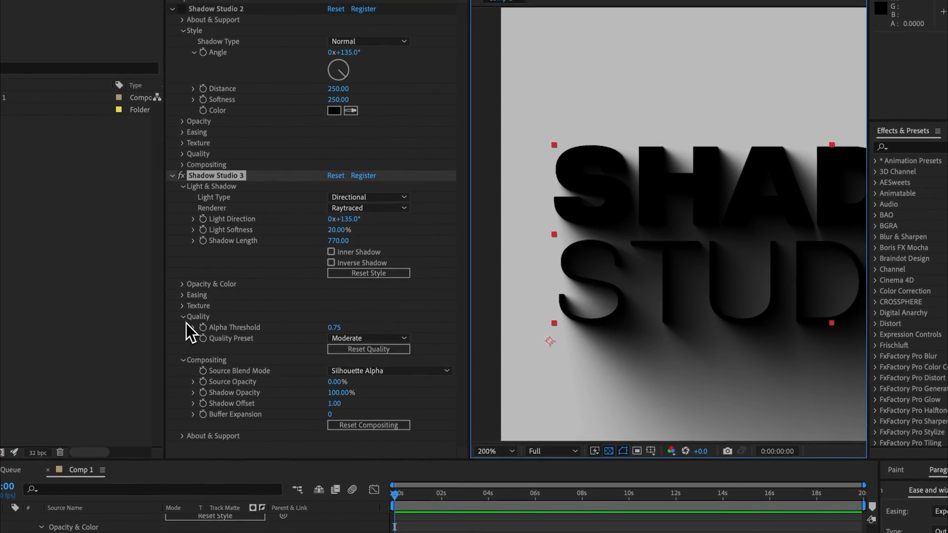
{"action": "left_click", "coordinate": [184, 316]}
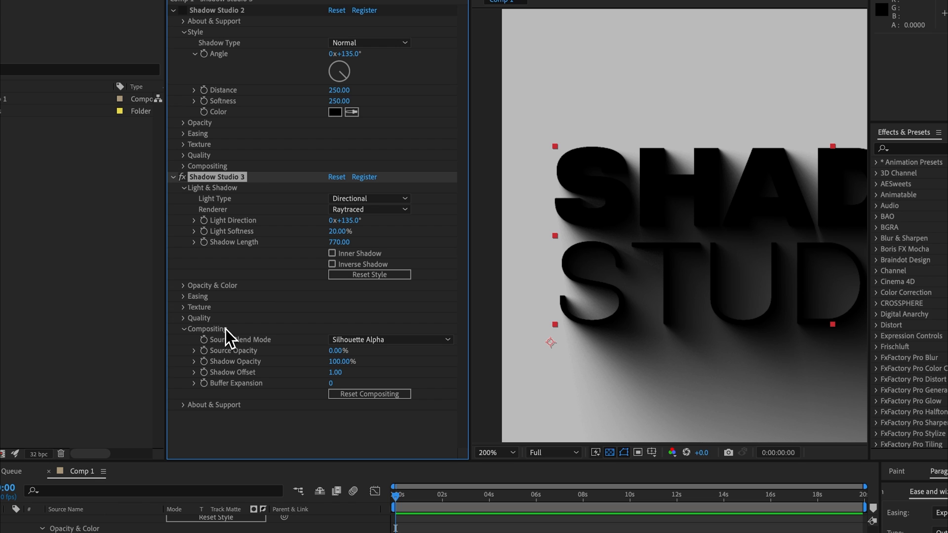